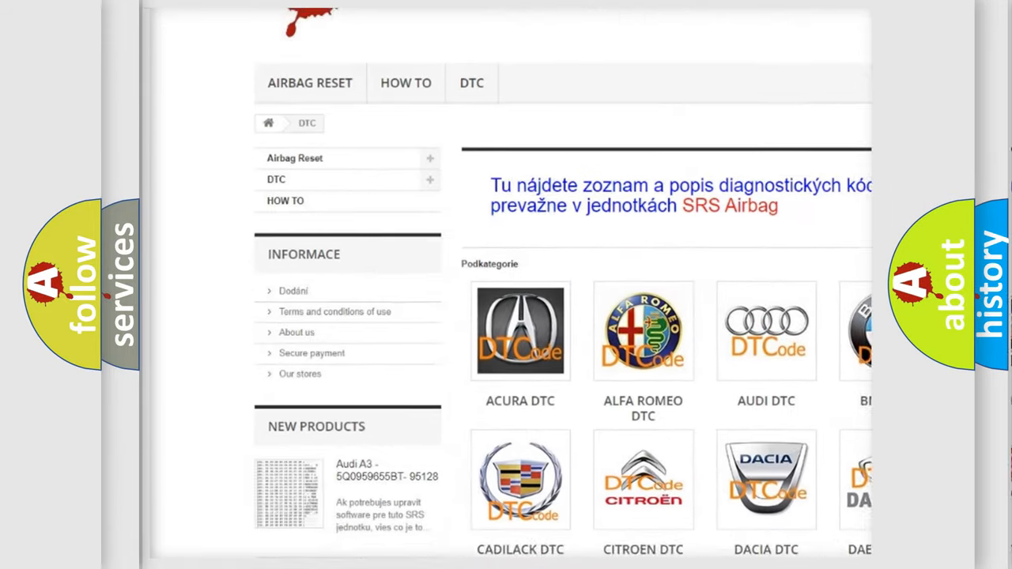
pyautogui.scroll(-3)
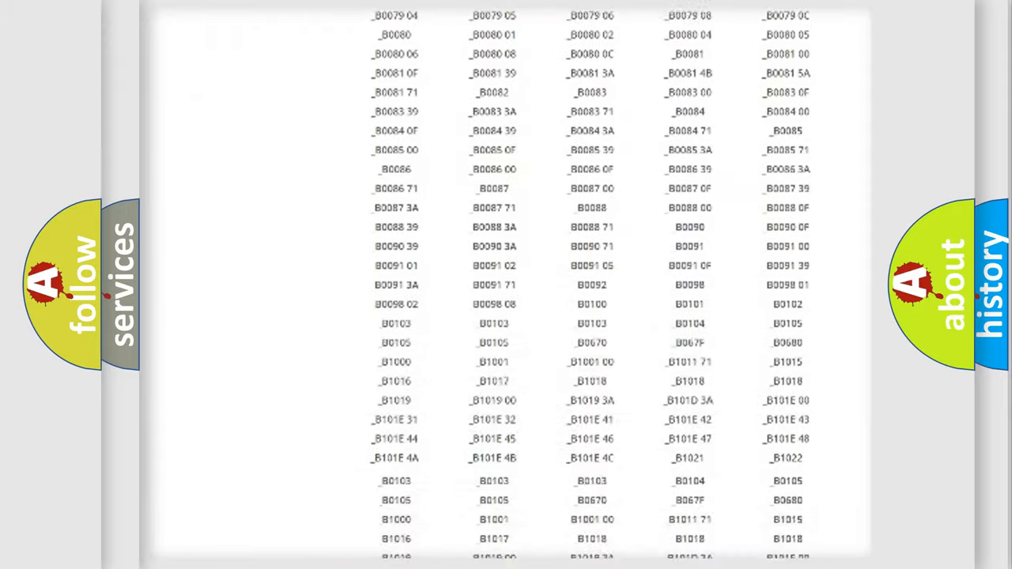
pyautogui.scroll(3)
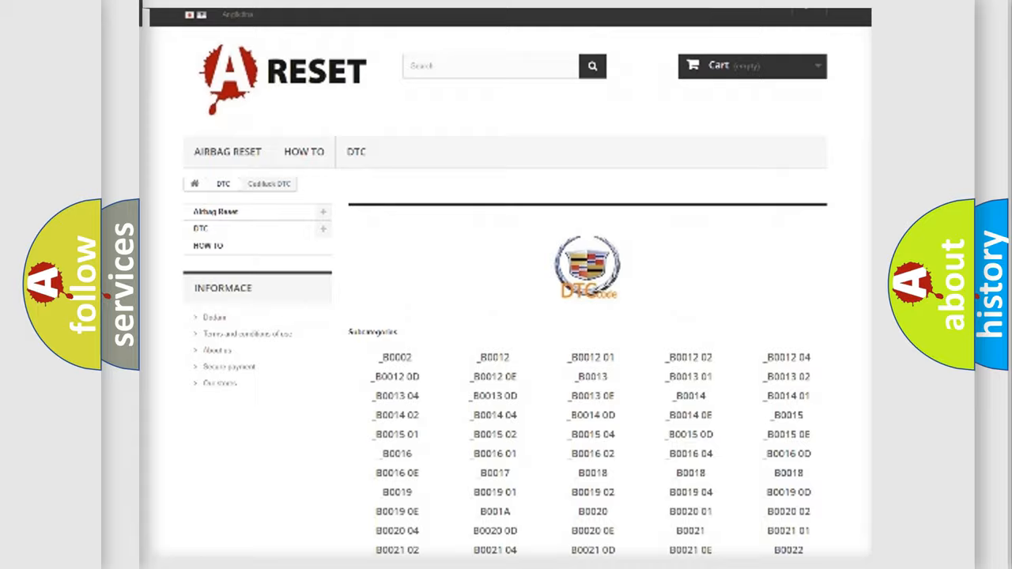